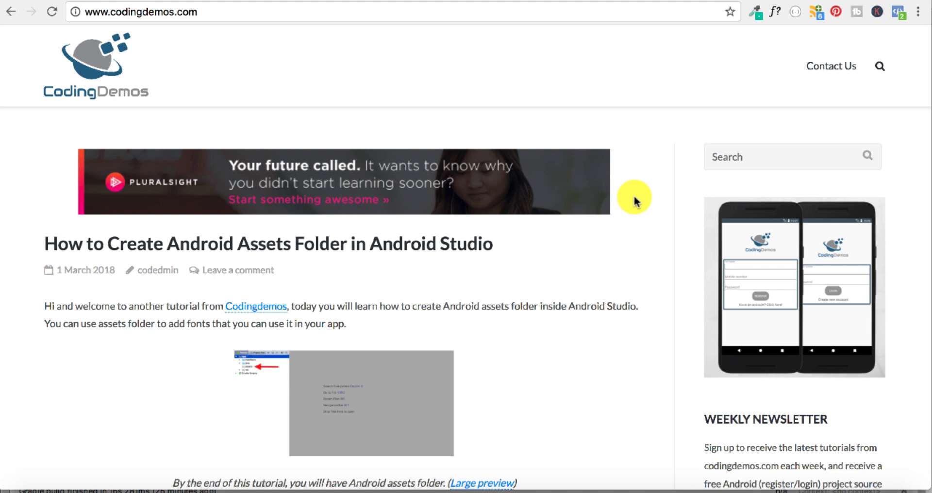
{"action": "mouse_move", "coordinate": [666, 406]}
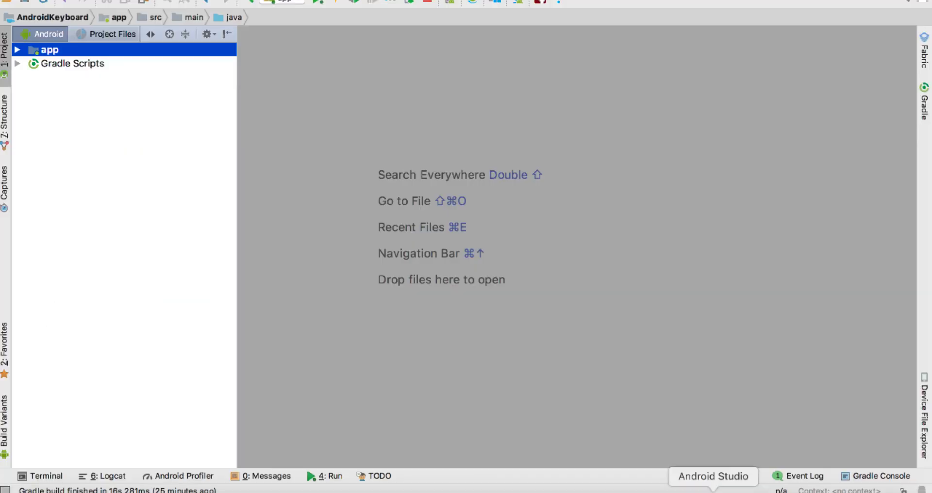
{"action": "mouse_move", "coordinate": [133, 165]}
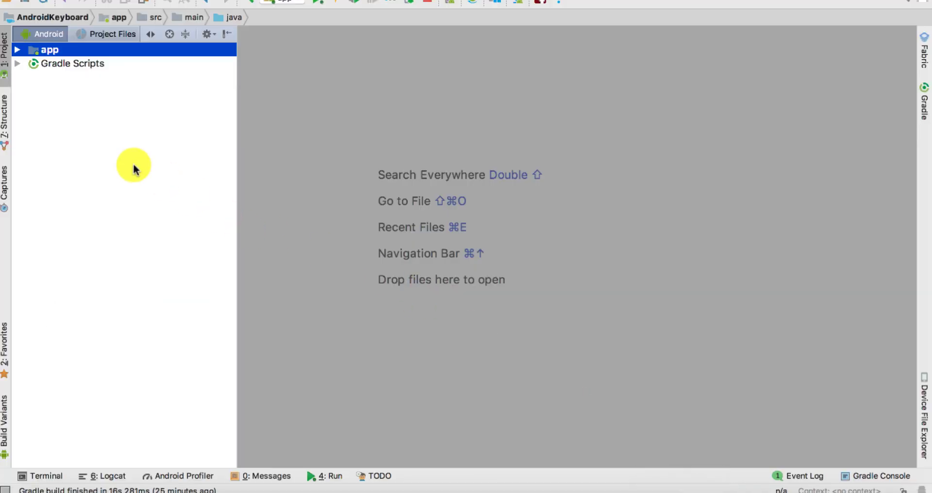
{"action": "mouse_move", "coordinate": [18, 53]}
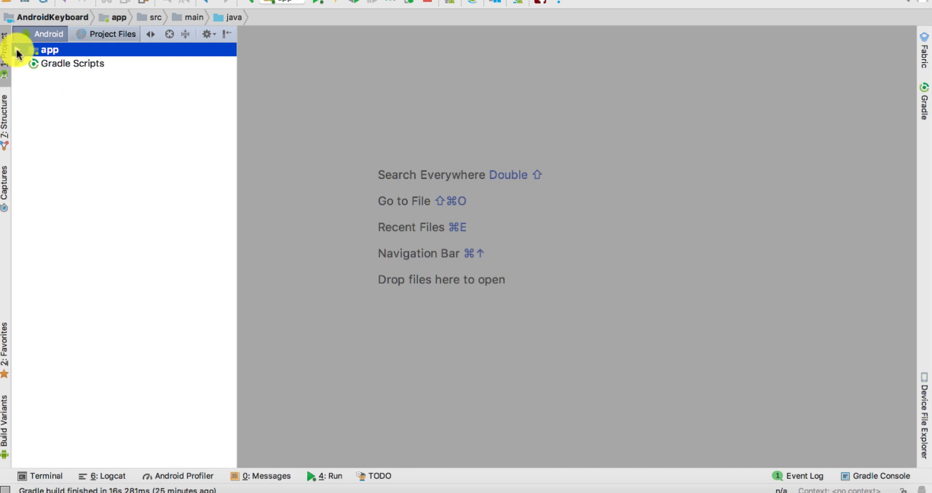
- Expand app > res > layout in the Project panel to open activity_main.xml
{"action": "left_click", "coordinate": [20, 50]}
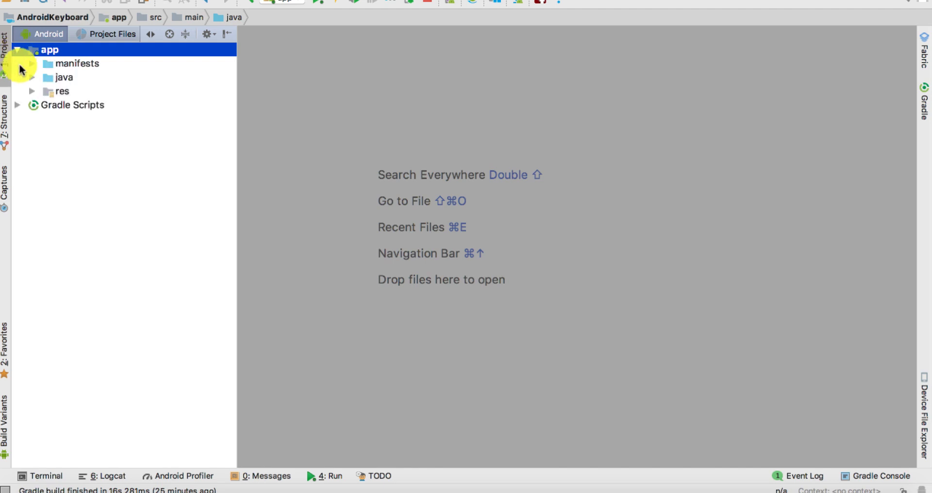
{"action": "left_click", "coordinate": [32, 91]}
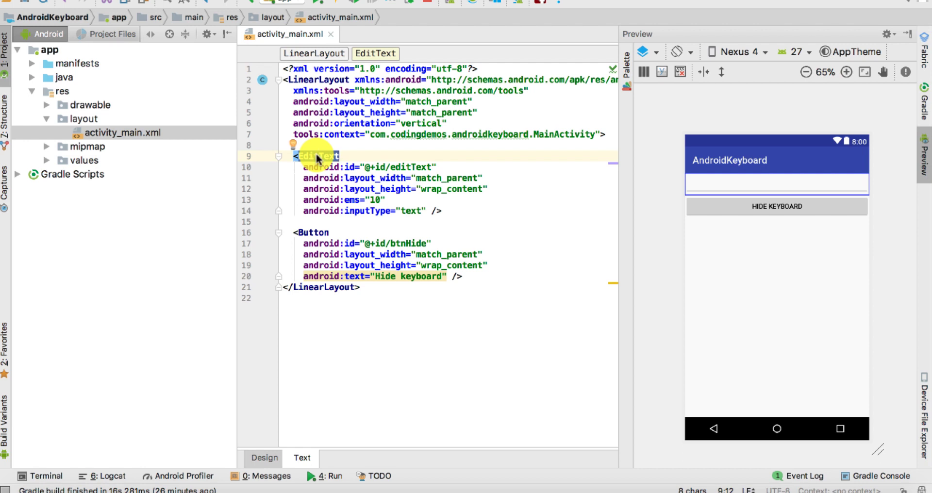
{"action": "mouse_move", "coordinate": [315, 218]}
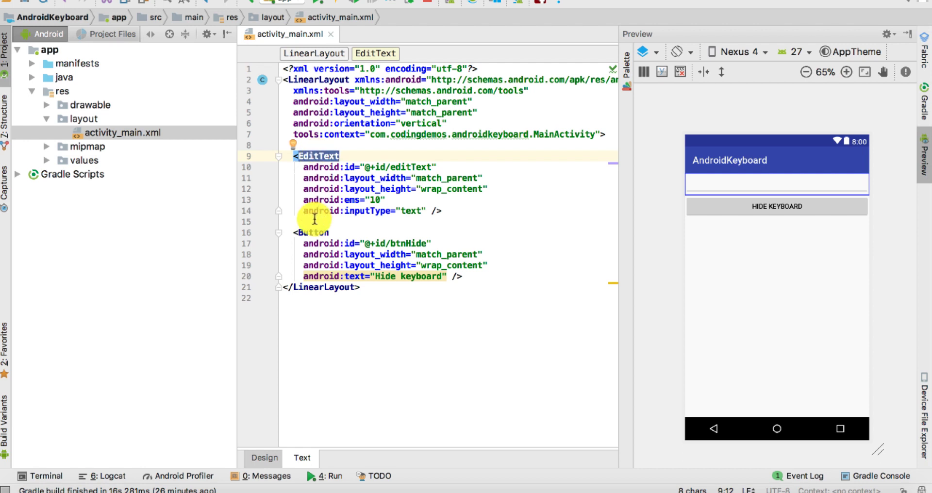
- Inspect the EditText and Hide keyboard button definitions against the live preview
{"action": "left_click", "coordinate": [386, 244]}
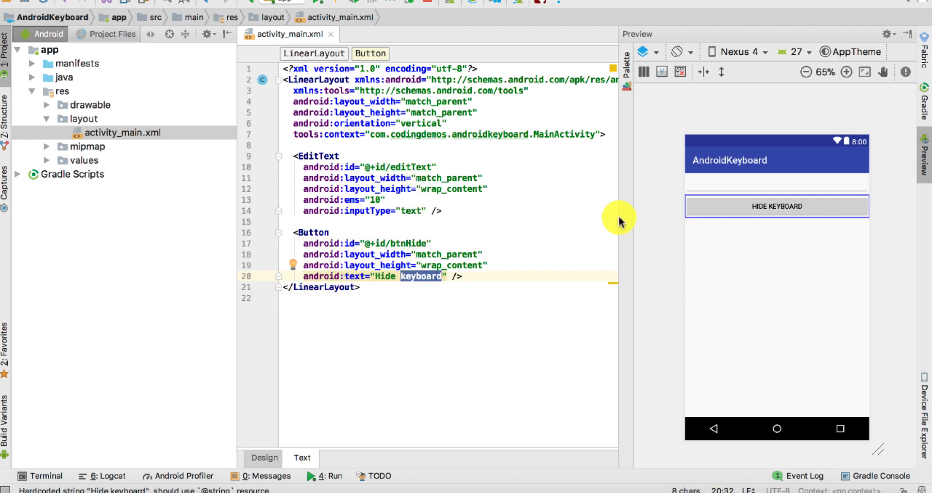
{"action": "left_click", "coordinate": [769, 191]}
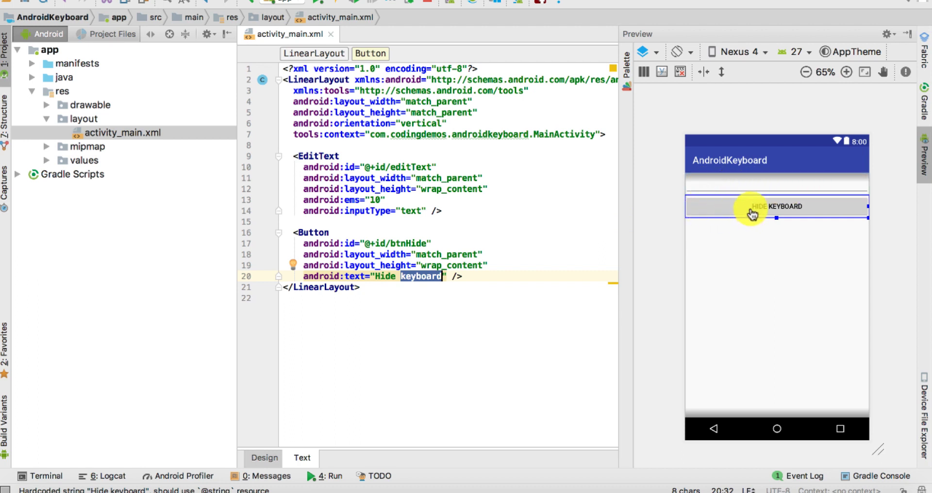
{"action": "mouse_move", "coordinate": [772, 212]}
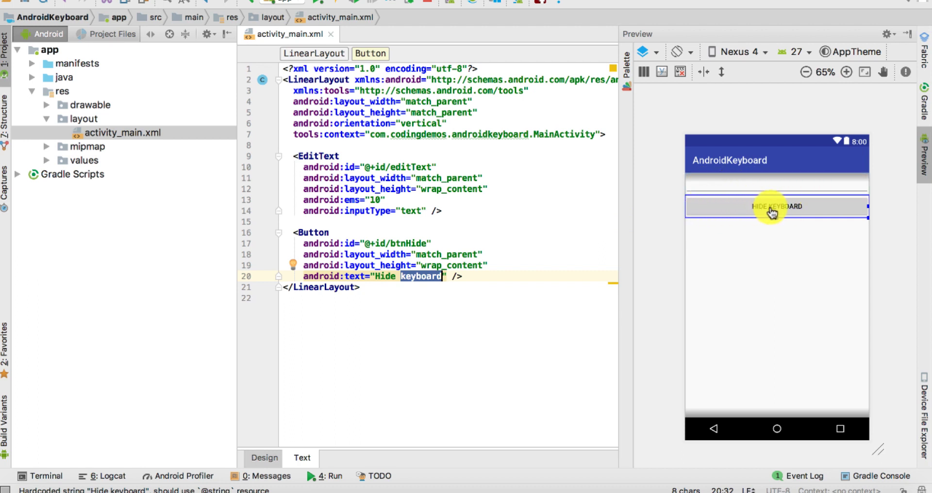
{"action": "mouse_move", "coordinate": [741, 374]}
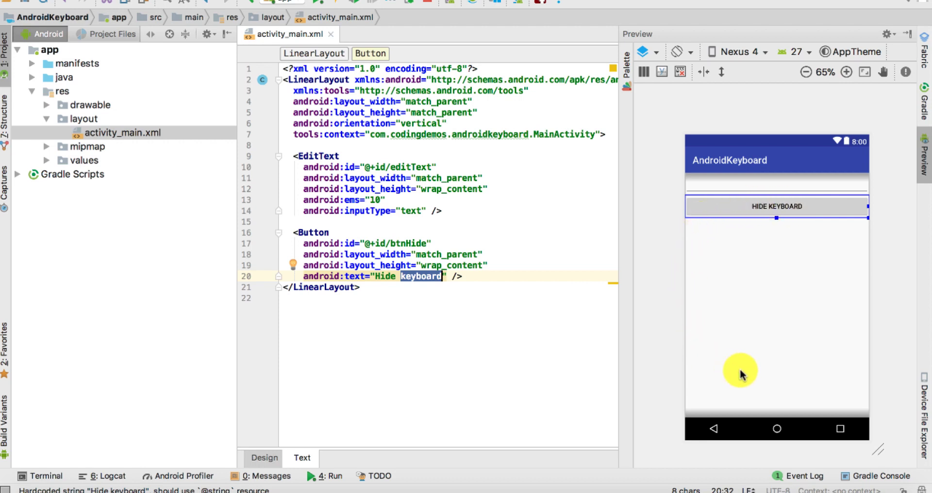
{"action": "mouse_move", "coordinate": [638, 232]}
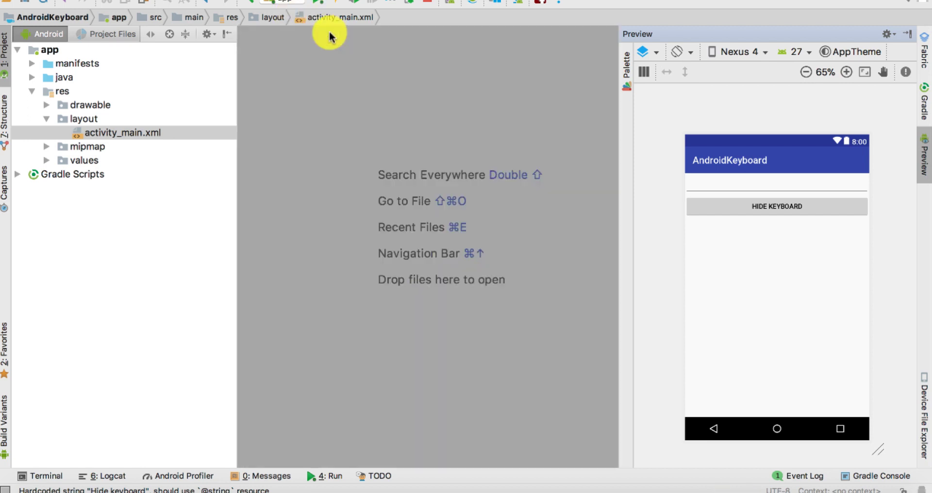
- Collapse the layout and res folders and reveal MainActivity in the main package
{"action": "left_click", "coordinate": [46, 119]}
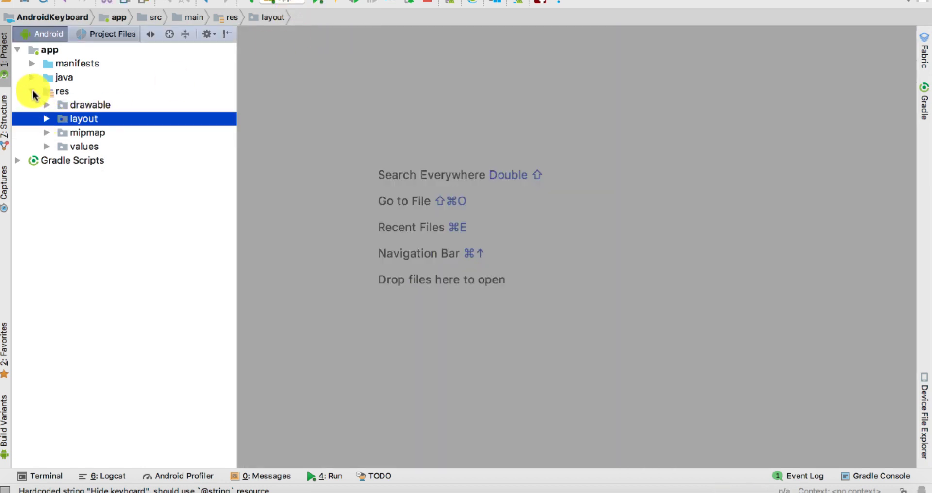
{"action": "left_click", "coordinate": [34, 77]}
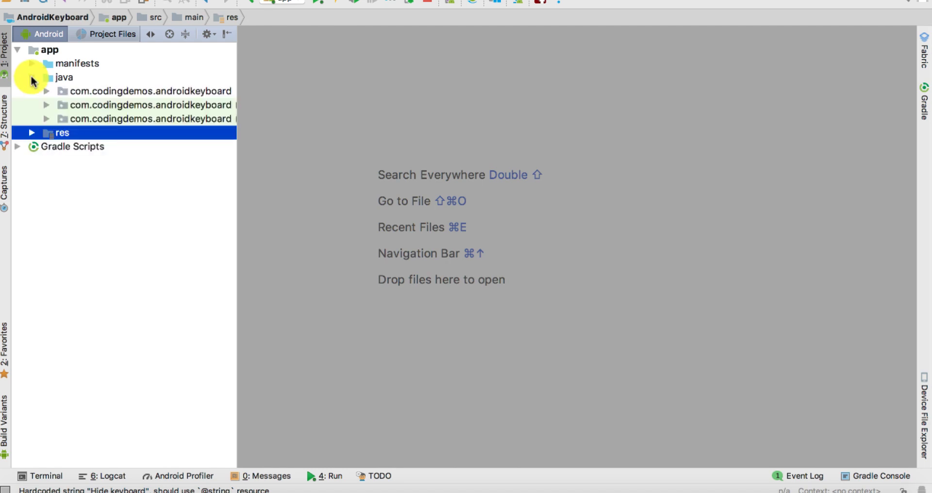
{"action": "left_click", "coordinate": [32, 77]}
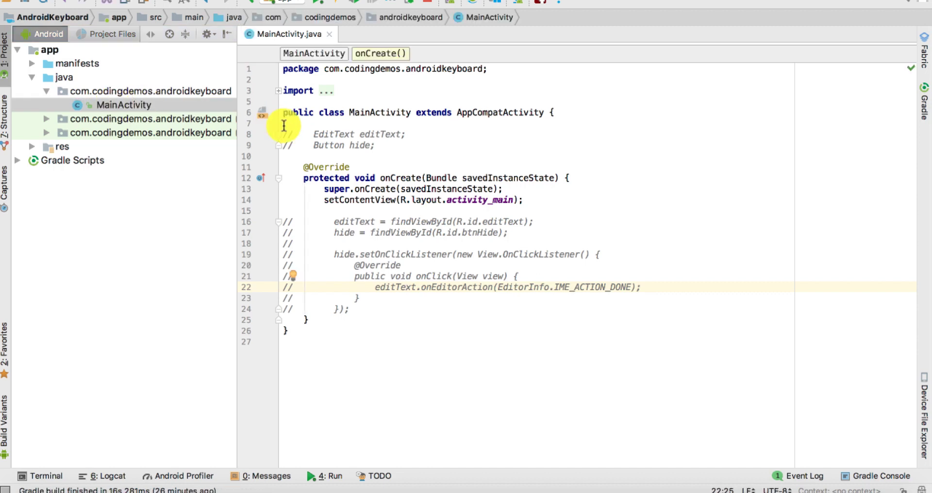
- Uncomment the editText and hide fields, findViewById lookups and click listener
{"action": "left_click_drag", "start_coordinate": [283, 134], "coordinate": [380, 144]}
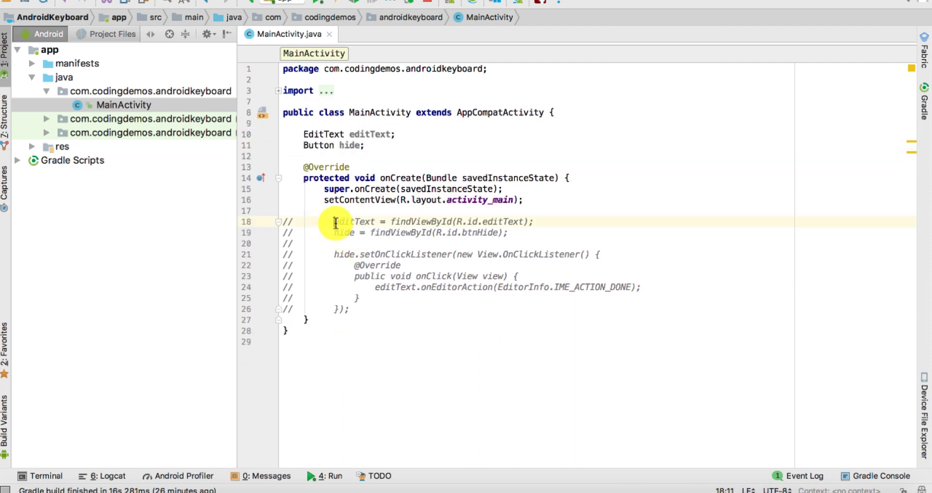
{"action": "left_click_drag", "start_coordinate": [334, 222], "coordinate": [513, 232]}
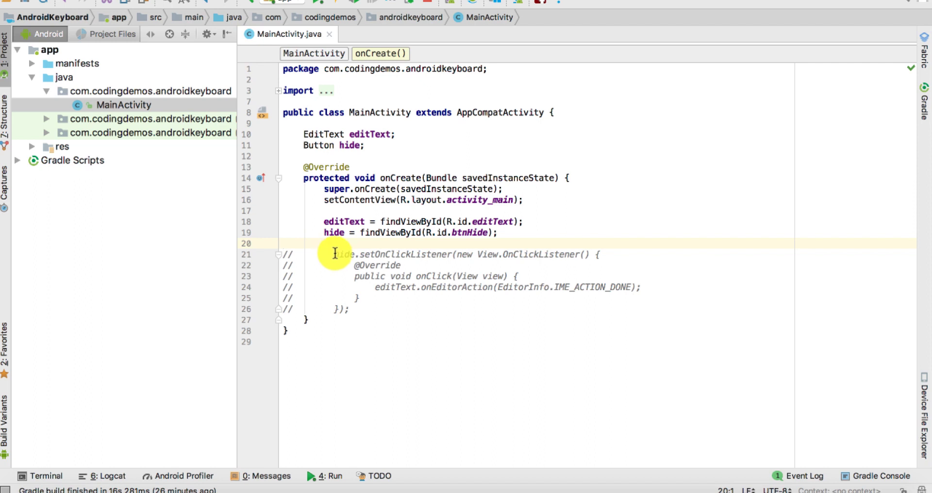
{"action": "left_click_drag", "start_coordinate": [335, 254], "coordinate": [368, 298]}
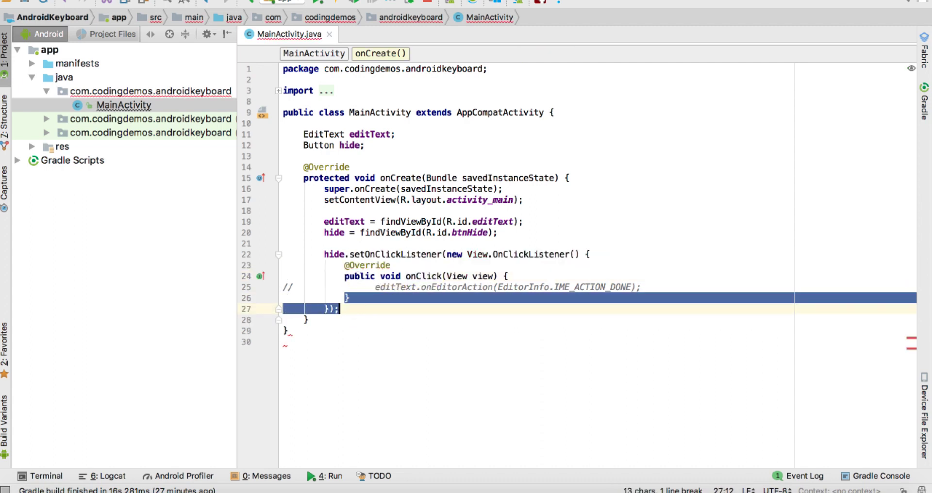
{"action": "left_click", "coordinate": [393, 254]}
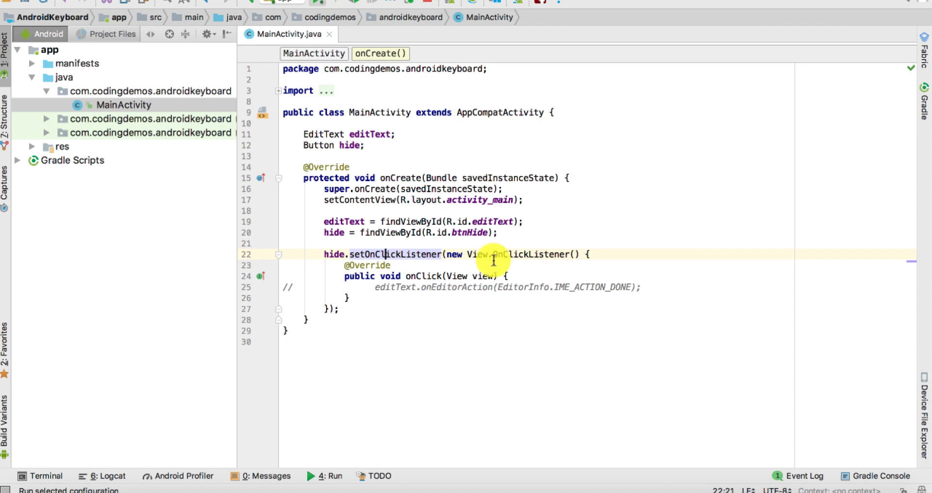
- Run the app, type 'test' in the EditText, tap Hide Keyboard, then dismiss the keyboard
{"action": "left_click", "coordinate": [310, 475]}
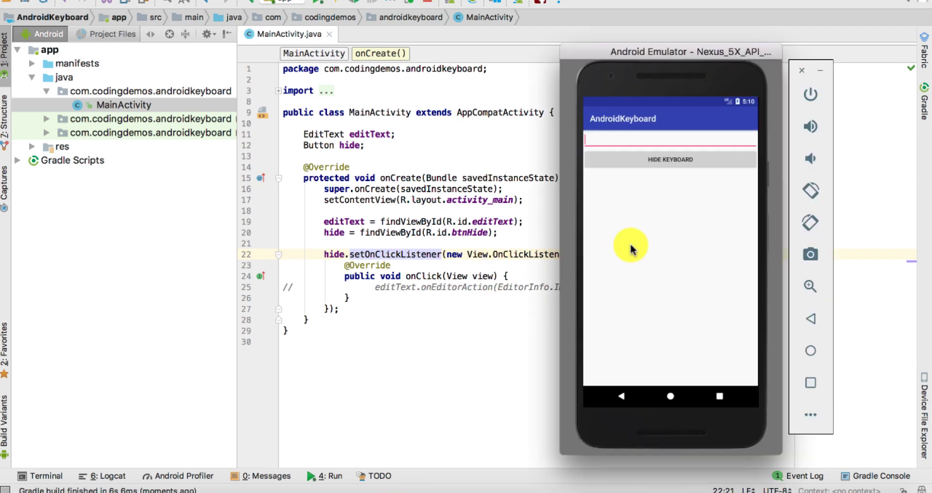
{"action": "mouse_move", "coordinate": [618, 187]}
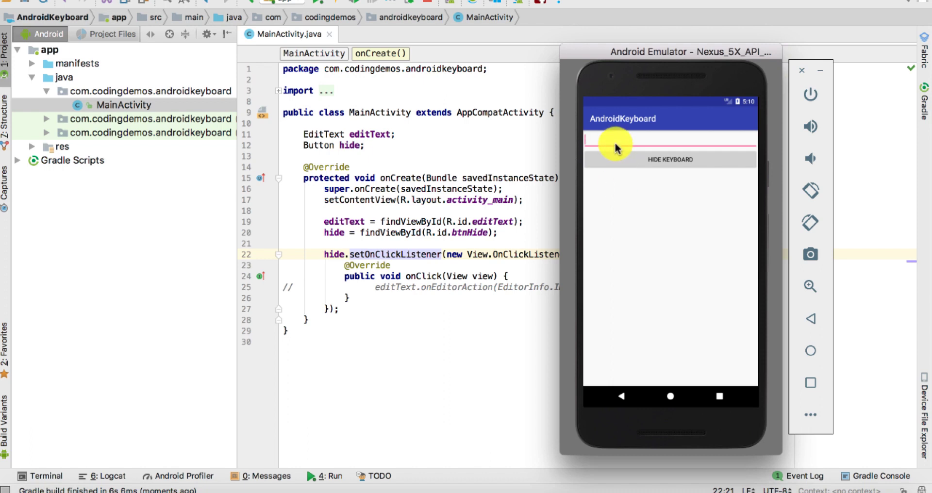
{"action": "type", "text": "testtstestets"}
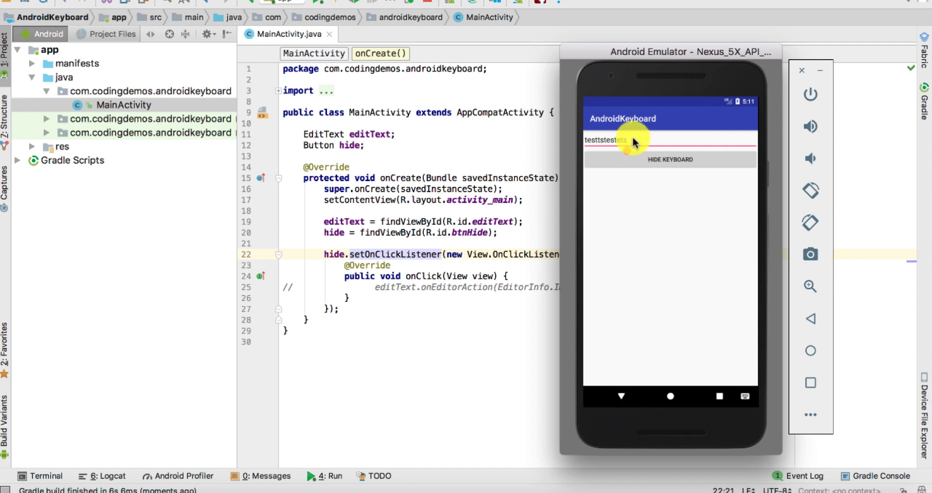
{"action": "left_click", "coordinate": [606, 141]}
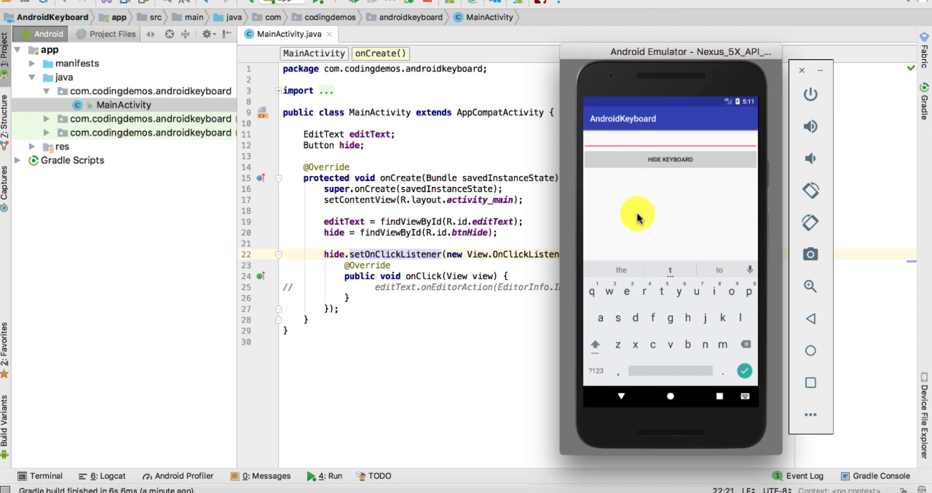
{"action": "mouse_move", "coordinate": [598, 337]}
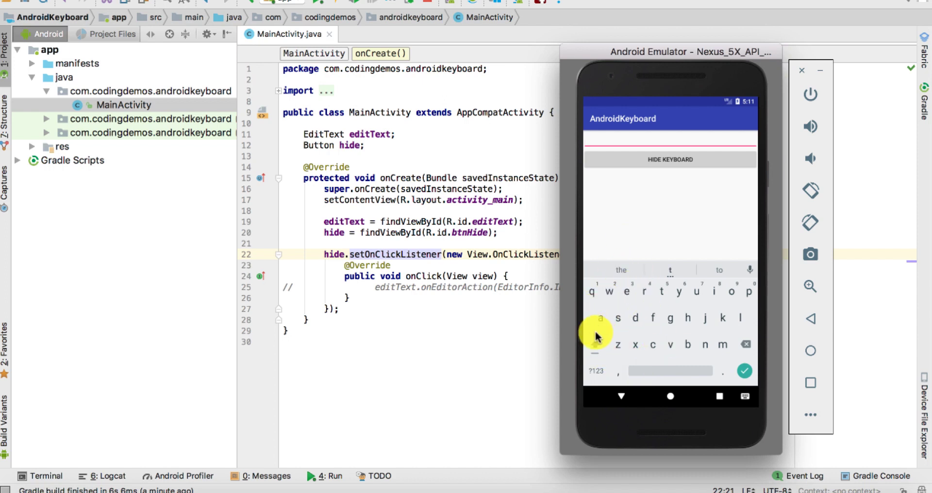
{"action": "mouse_move", "coordinate": [615, 336]}
{"action": "type", "text": "teshfdg"}
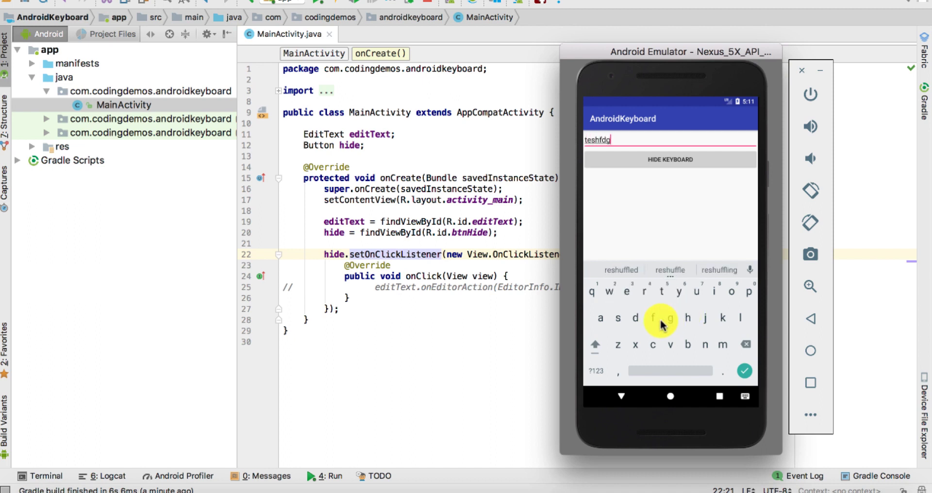
{"action": "left_click", "coordinate": [670, 318]}
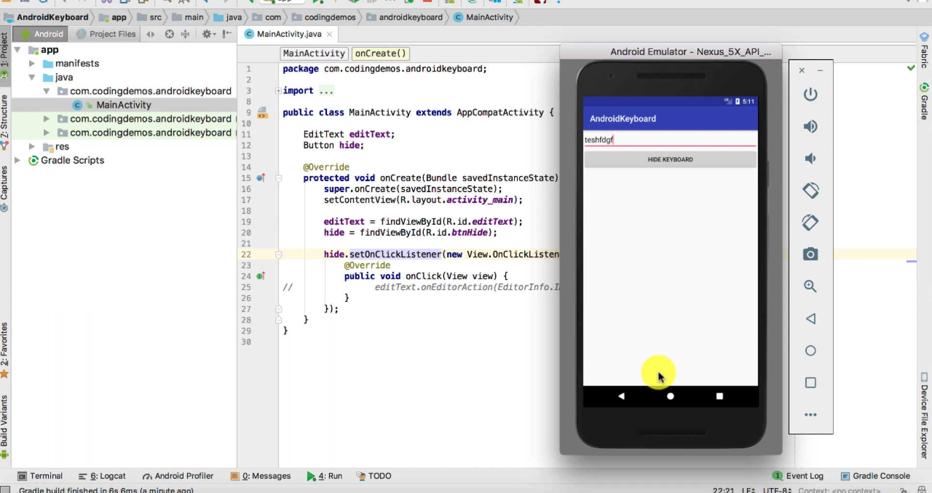
{"action": "mouse_move", "coordinate": [633, 278]}
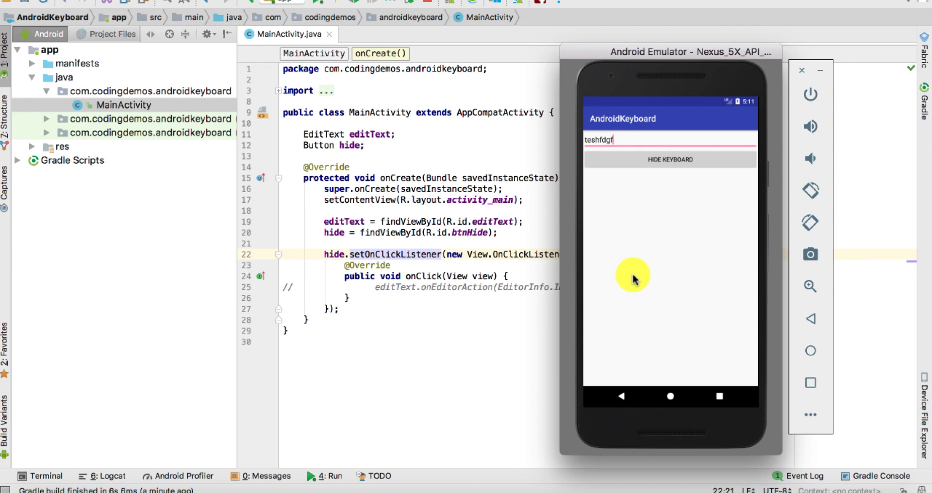
{"action": "mouse_move", "coordinate": [408, 296]}
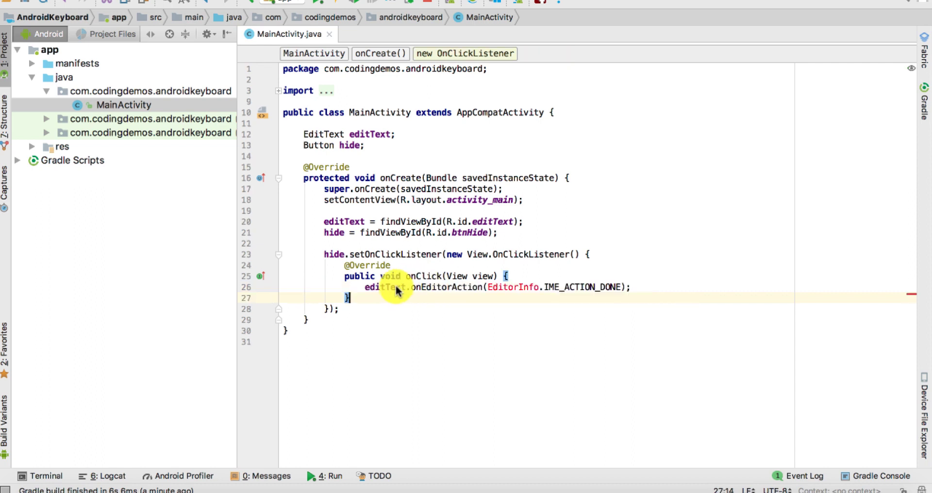
- Restore editText.onEditorAction(EditorInfo.IME_ACTION_DONE) in onClick and review the hide listener
{"action": "left_click", "coordinate": [398, 287]}
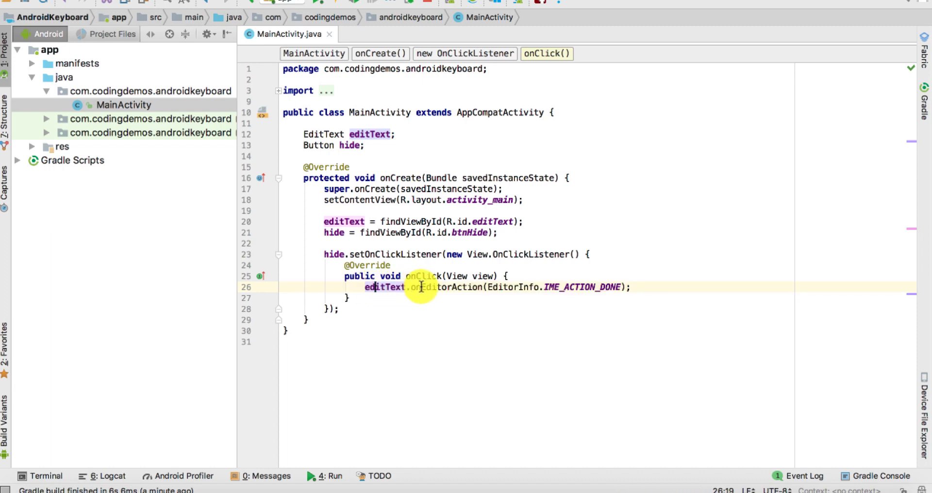
{"action": "double_click", "coordinate": [430, 287]}
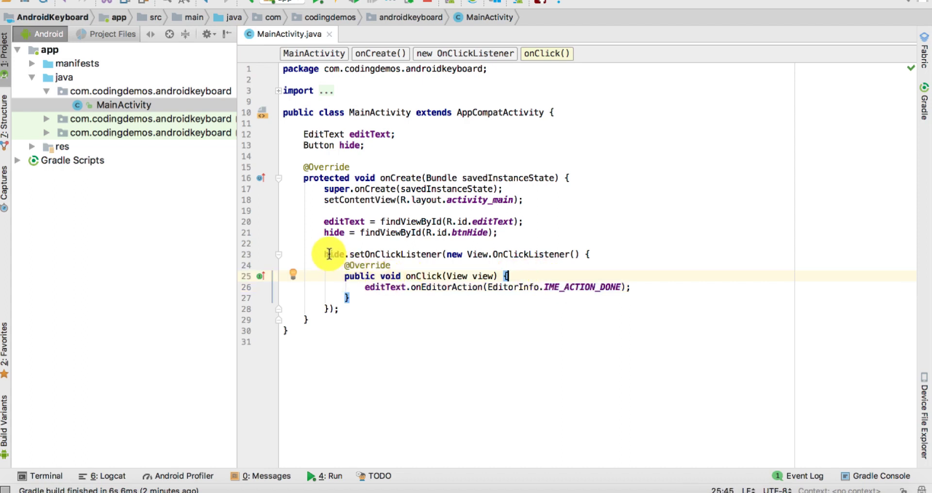
{"action": "double_click", "coordinate": [334, 254]}
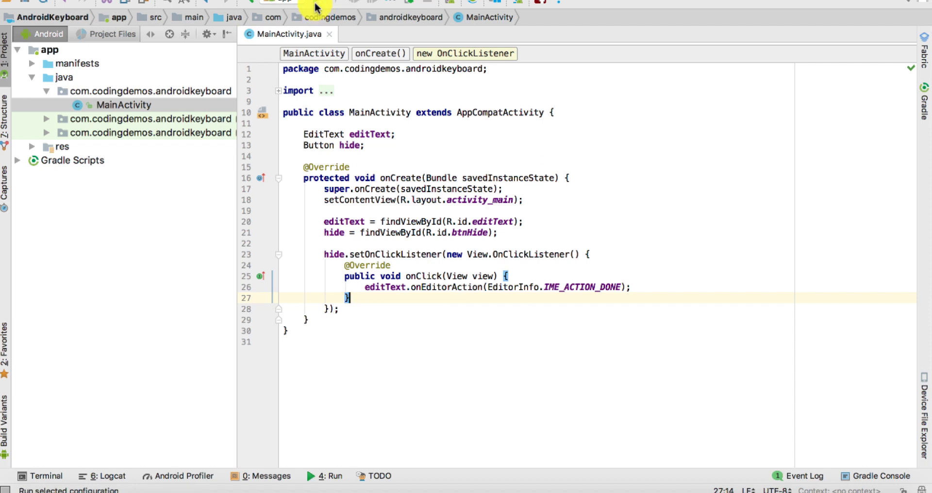
- Rerun the app and tap Hide Keyboard, refocus the field, and tap Hide Keyboard again
{"action": "left_click", "coordinate": [310, 476]}
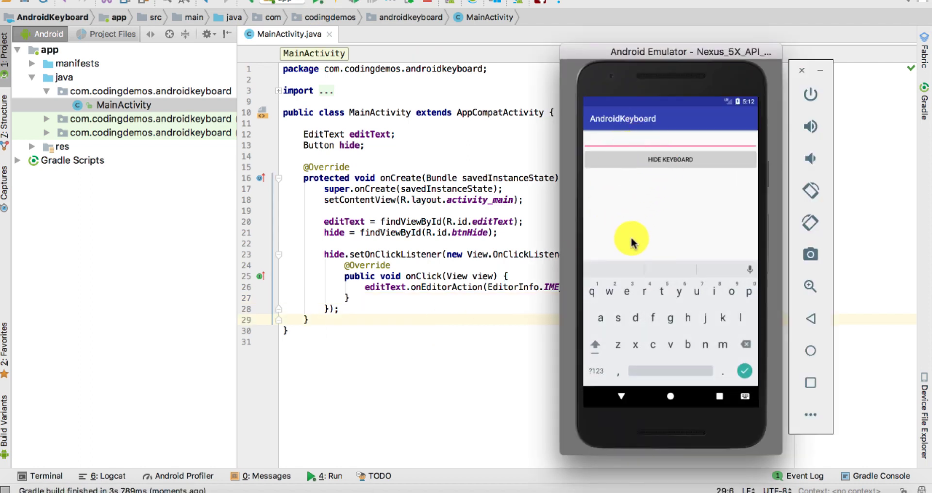
{"action": "mouse_move", "coordinate": [639, 327]}
{"action": "type", "text": "tesfhfgf"}
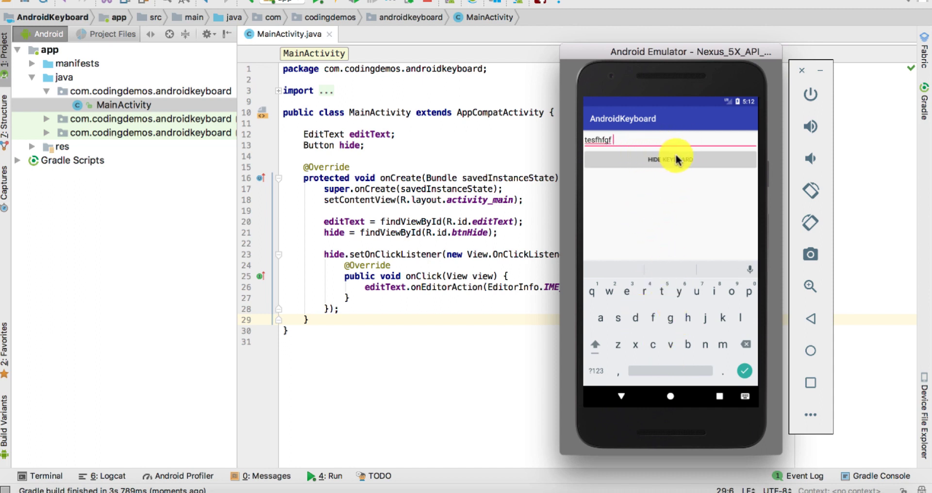
{"action": "mouse_move", "coordinate": [618, 162]}
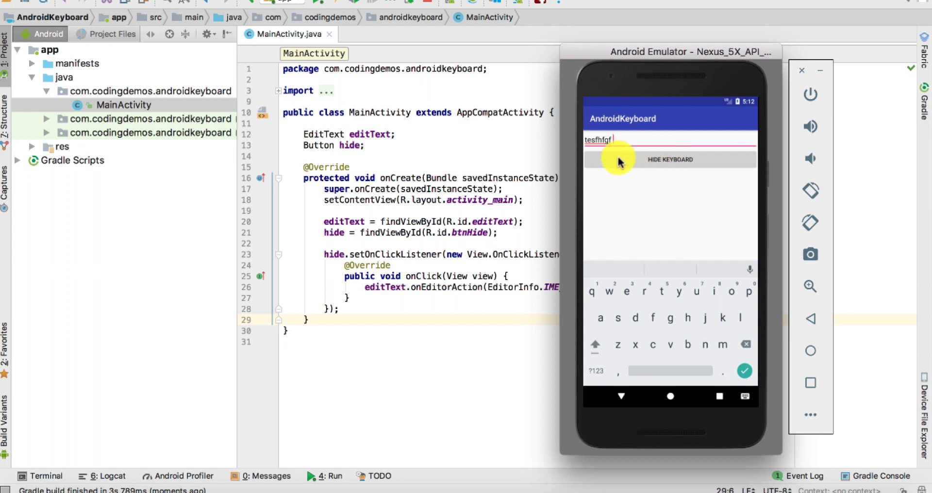
{"action": "left_click", "coordinate": [670, 159]}
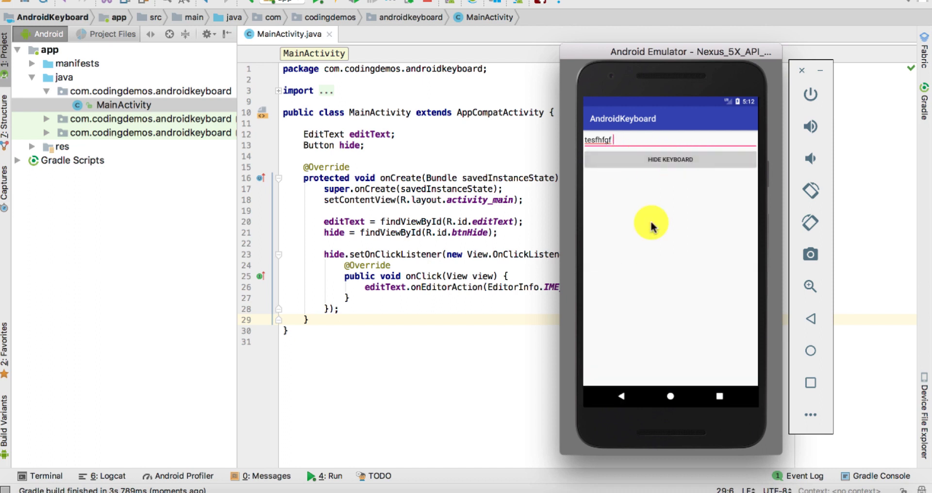
{"action": "mouse_move", "coordinate": [627, 354]}
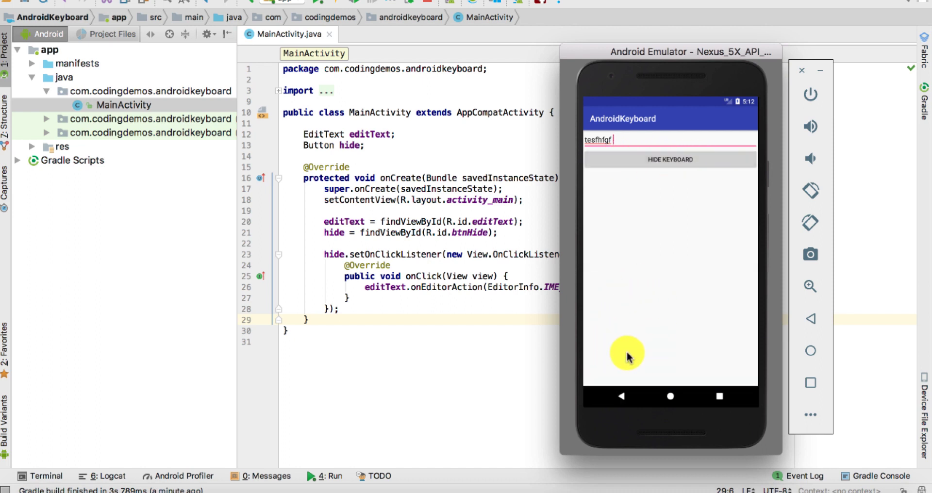
{"action": "mouse_move", "coordinate": [648, 261]}
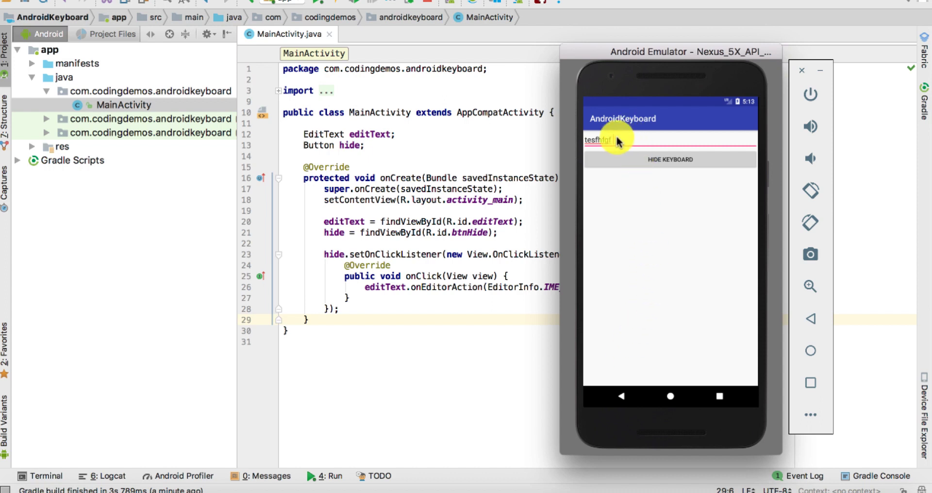
{"action": "left_click", "coordinate": [607, 139]}
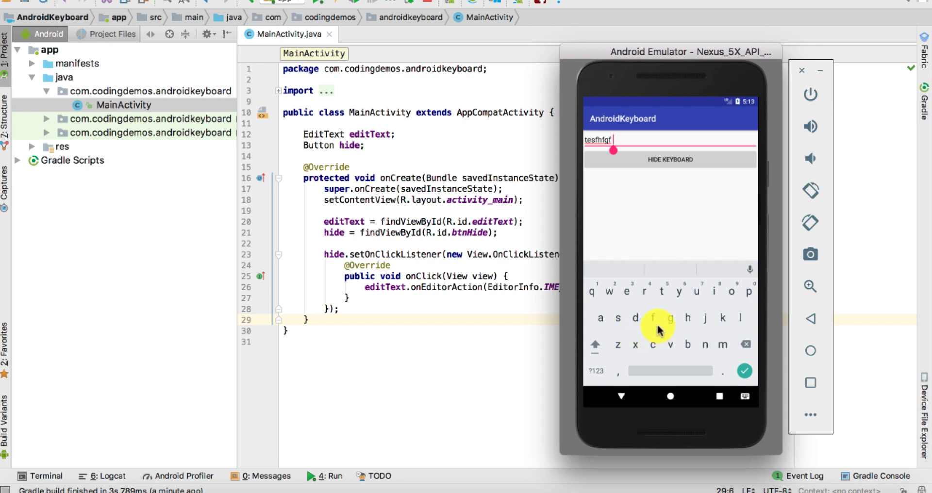
{"action": "mouse_move", "coordinate": [640, 223]}
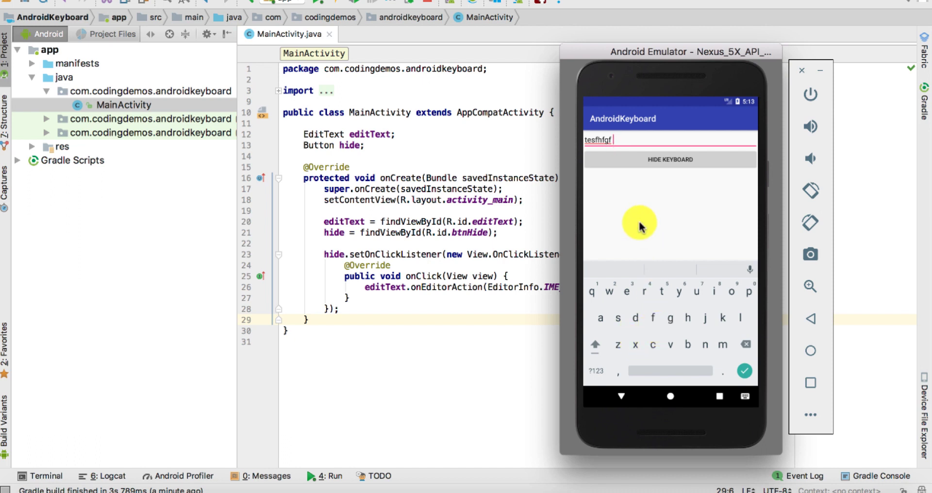
{"action": "mouse_move", "coordinate": [670, 160]}
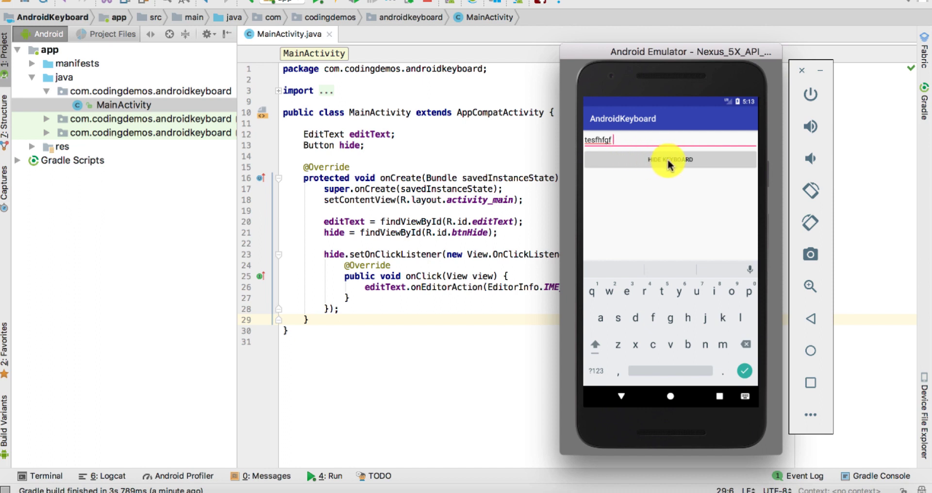
{"action": "left_click", "coordinate": [670, 160]}
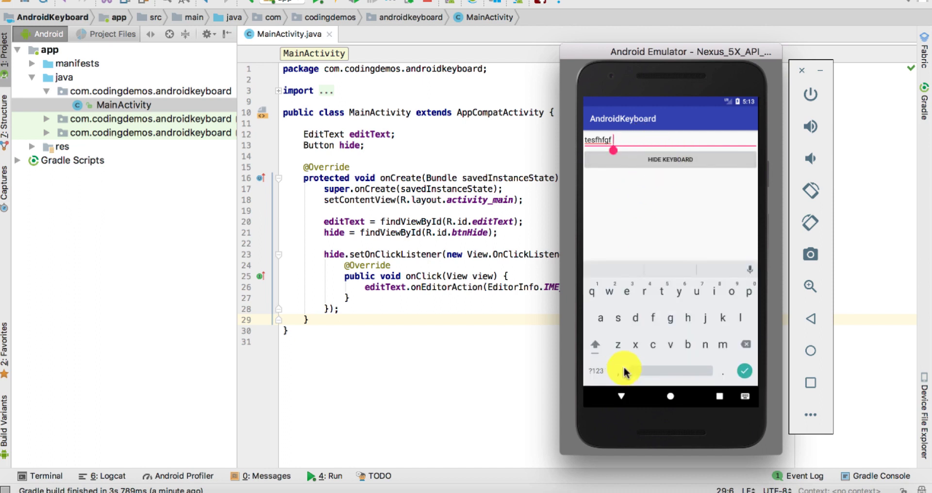
{"action": "mouse_move", "coordinate": [612, 395]}
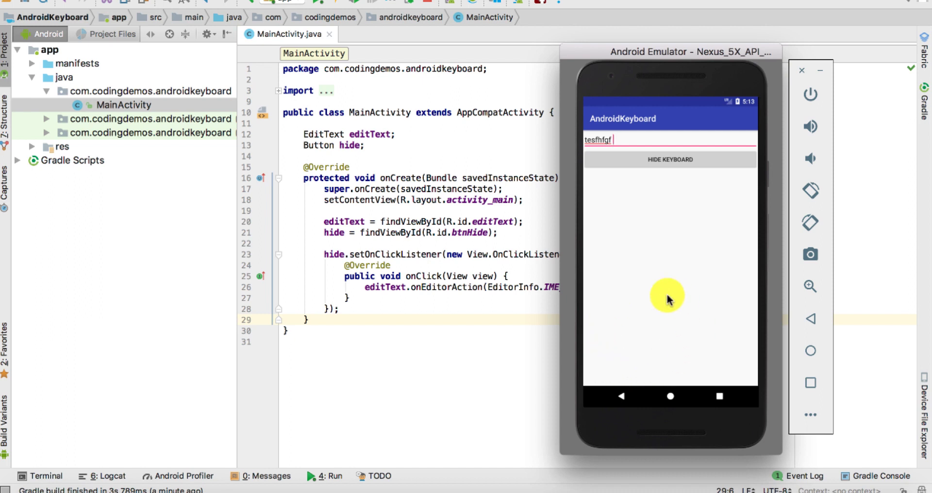
{"action": "mouse_move", "coordinate": [686, 338]}
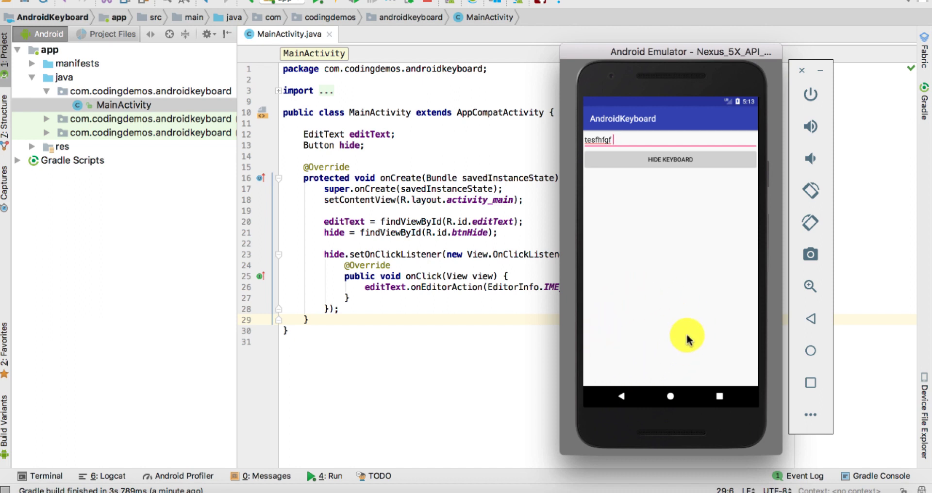
{"action": "mouse_move", "coordinate": [624, 295]}
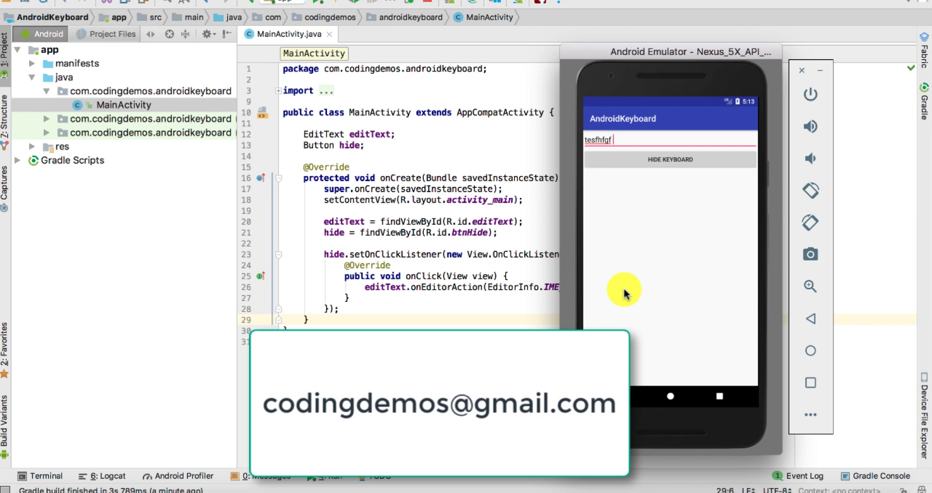
{"action": "mouse_move", "coordinate": [591, 293]}
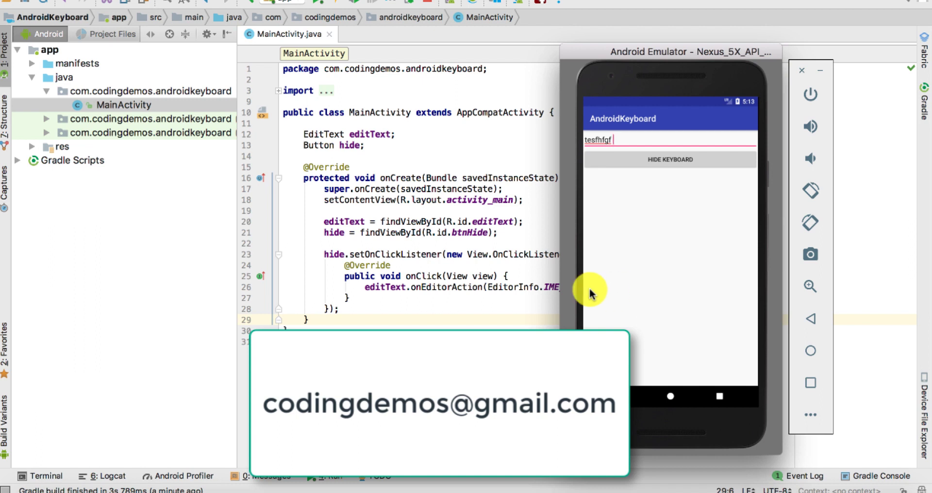
{"action": "mouse_move", "coordinate": [519, 308]}
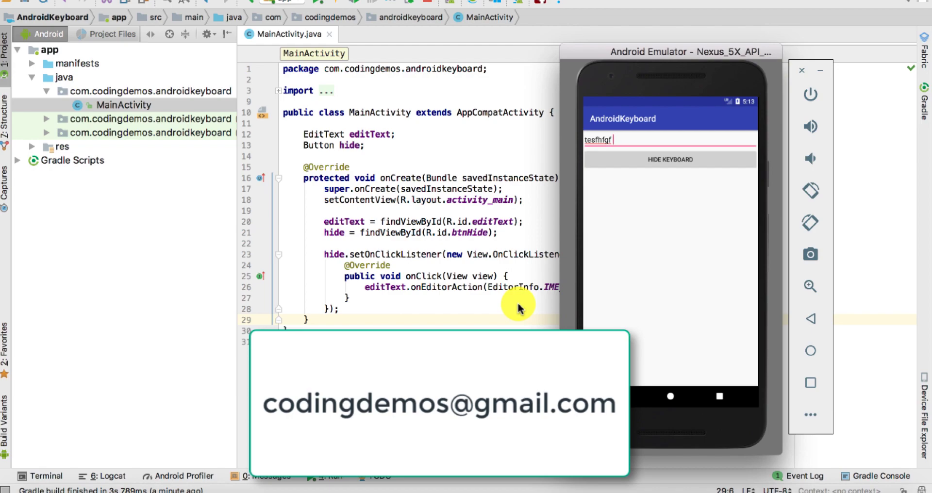